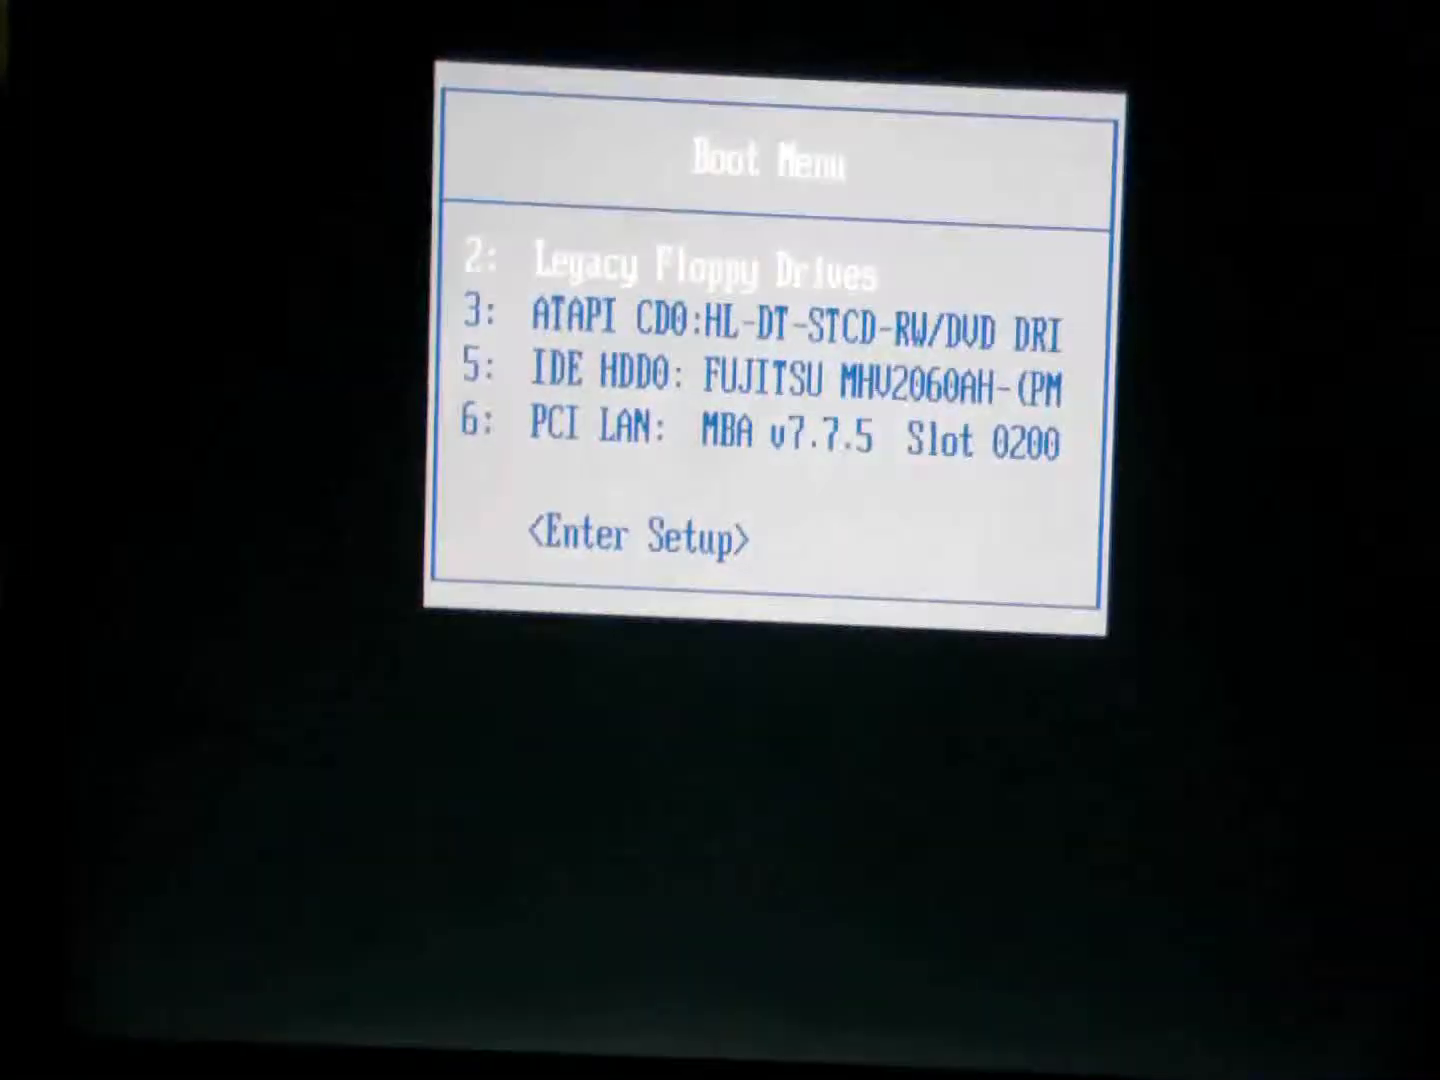
# - Select '3: ATAPI CD0' in the Boot Menu to boot Hiren's BootCD from the CD/DVD drive
pyautogui.press('down')
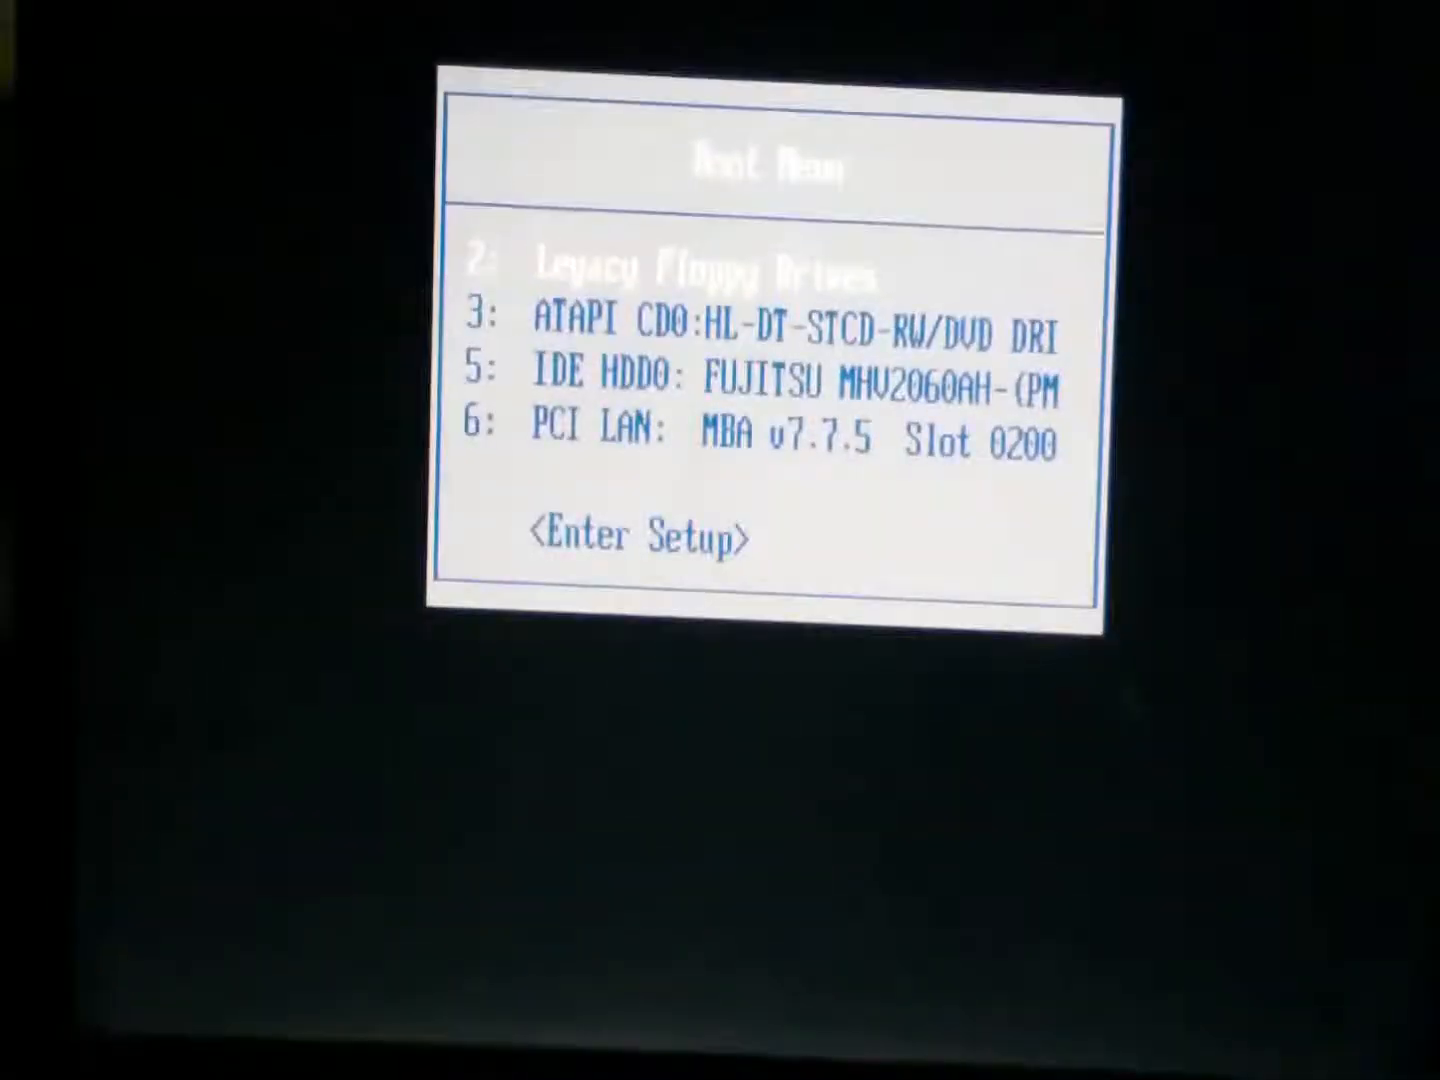
pyautogui.press('Down')
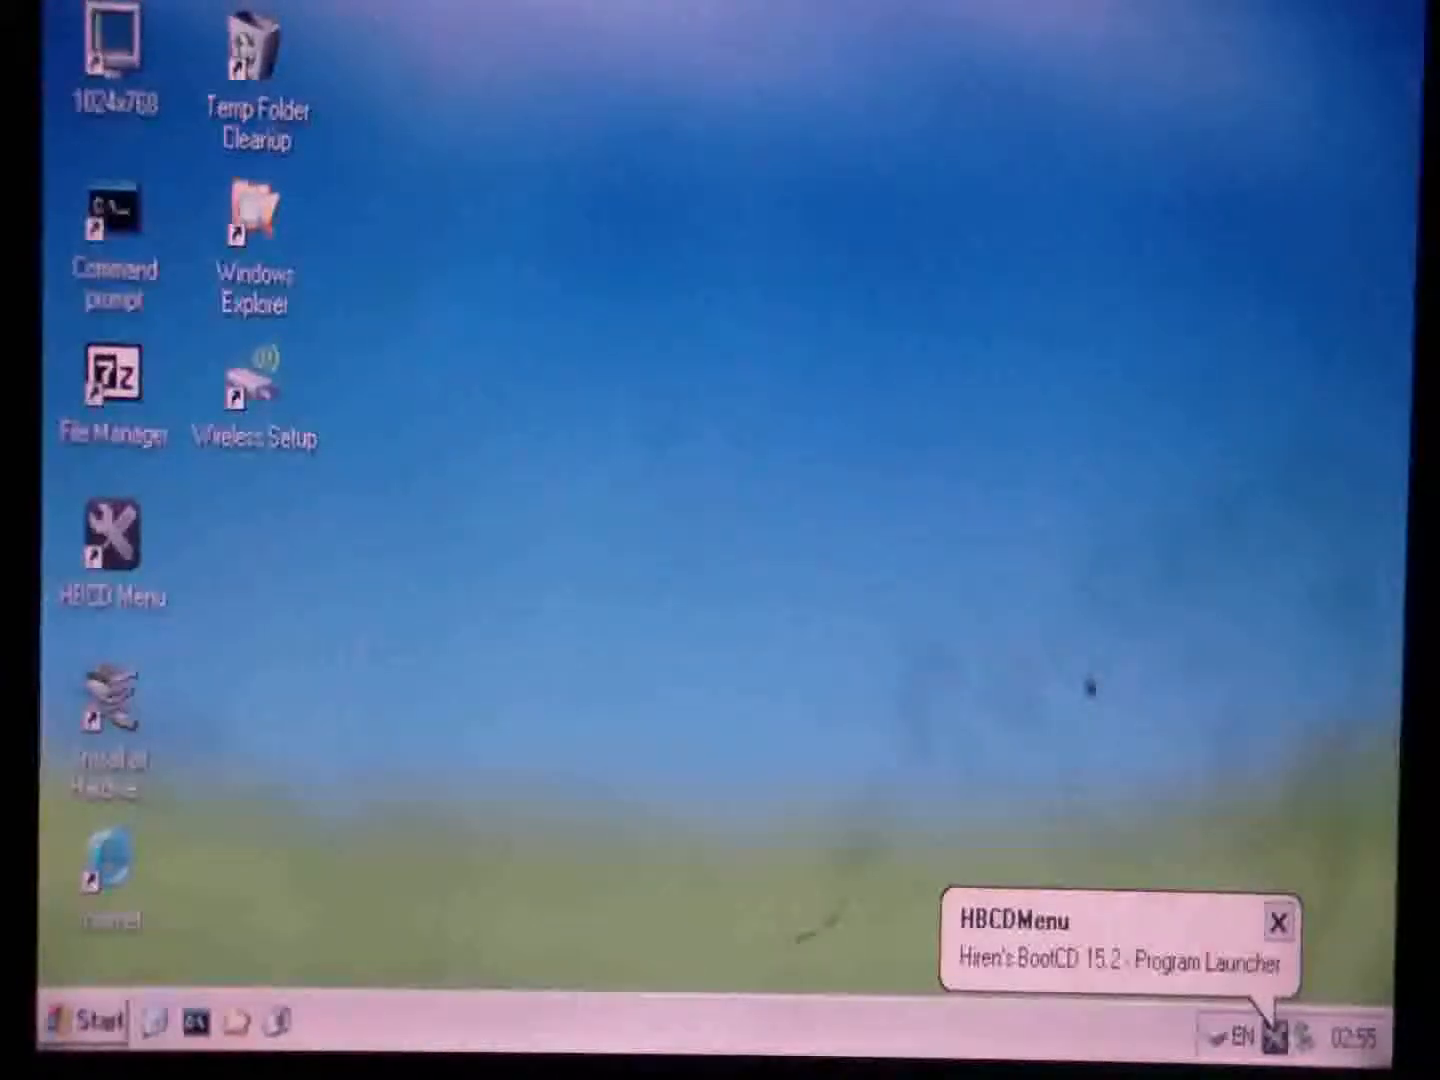
# - Launch Windows Explorer from the desktop and browse into the C: local disk toward My Documents
pyautogui.doubleClick(256, 220)
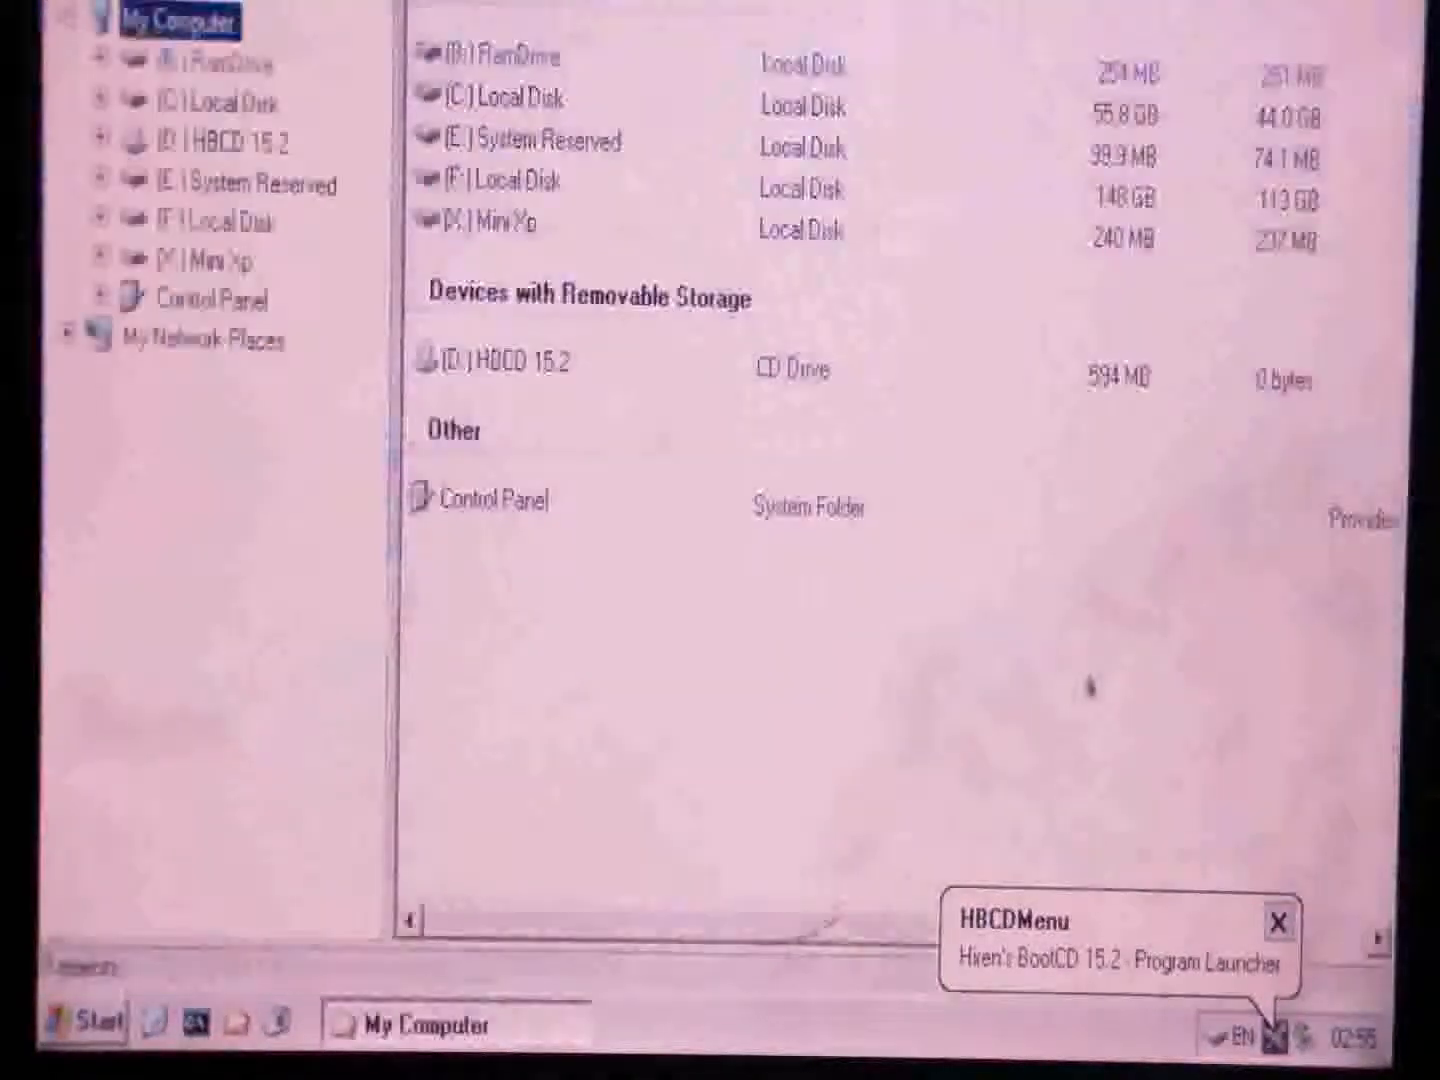
pyautogui.click(1280, 920)
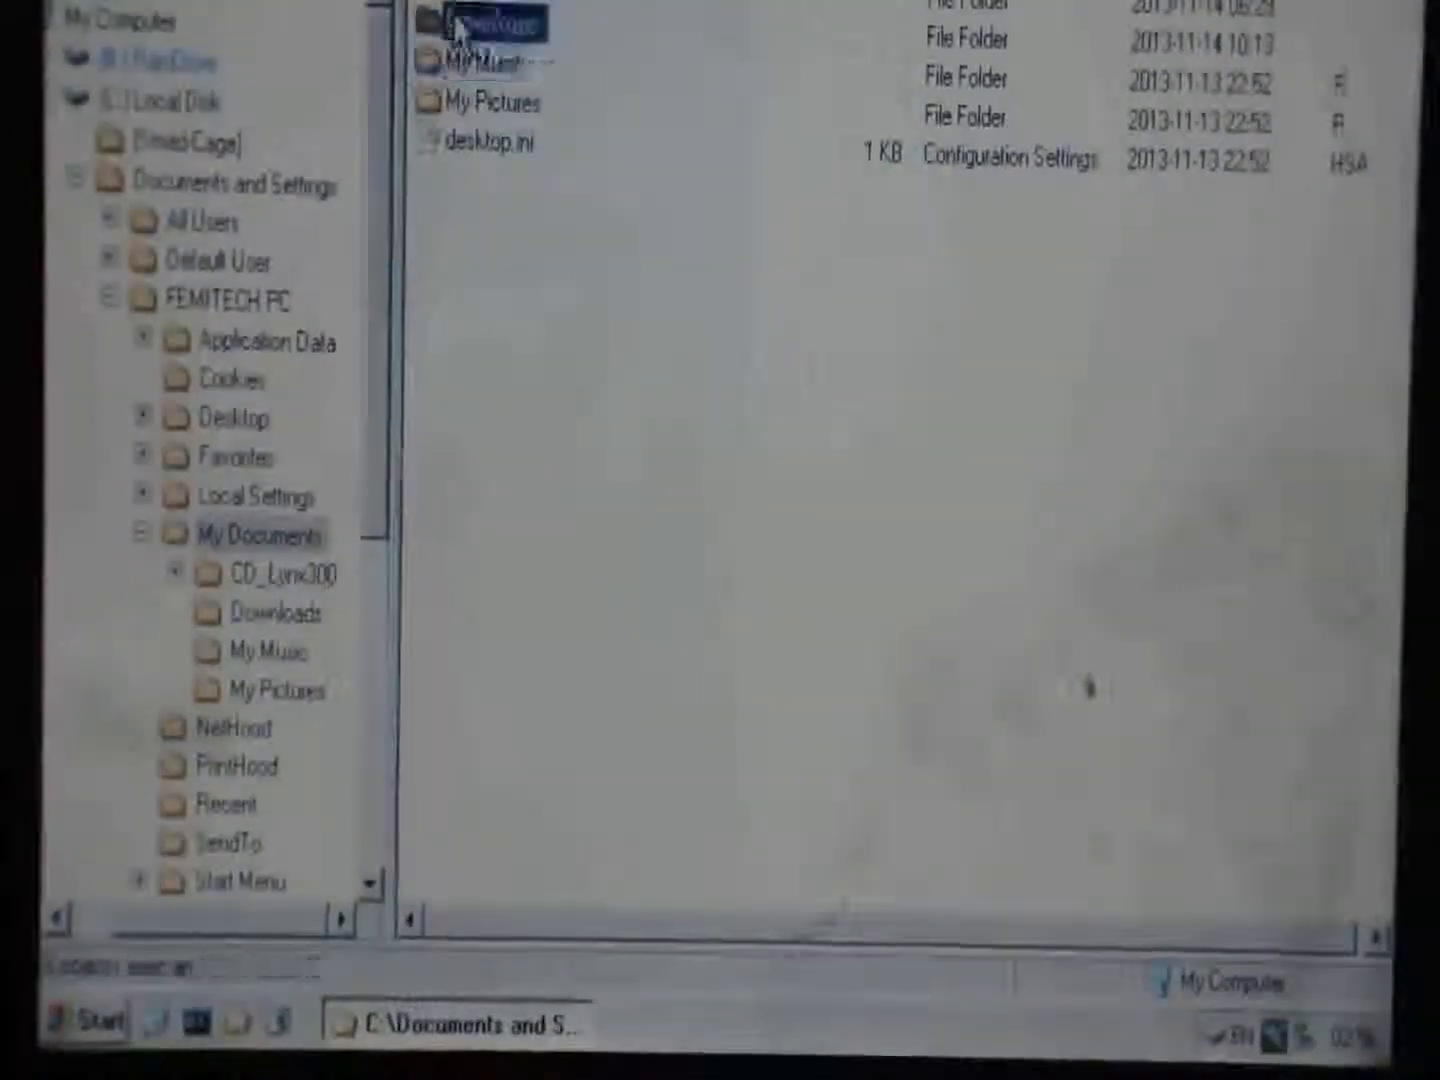
# - Copy the four application files in the user's Downloads folder, then return to My Computer's drive list
pyautogui.click(270, 612)
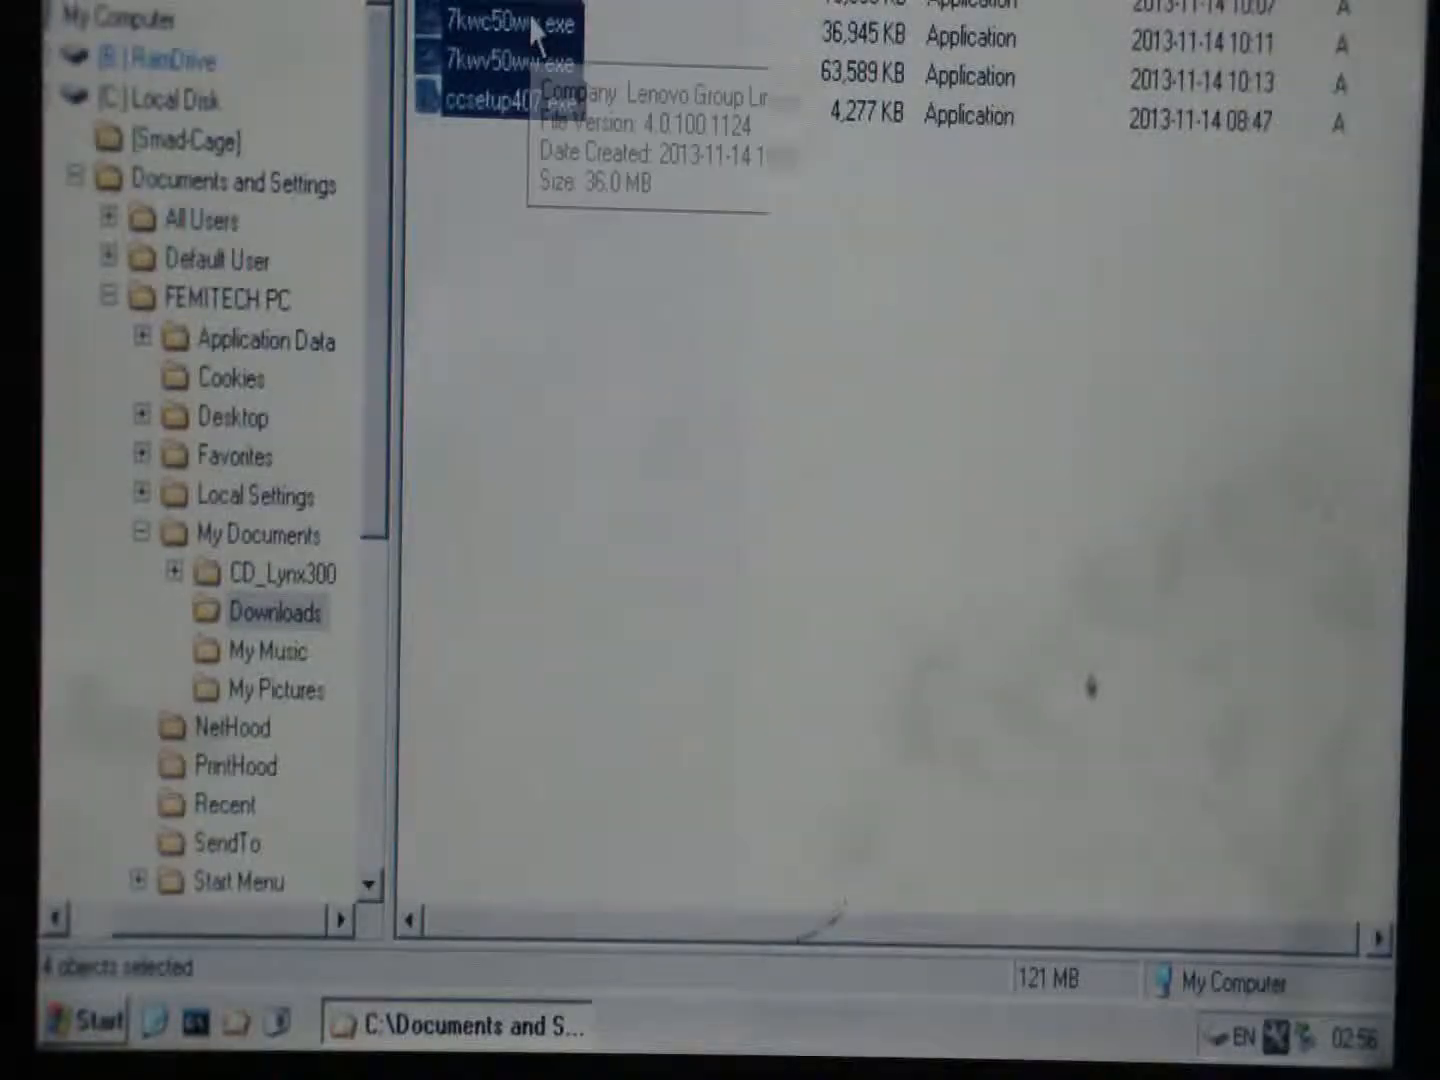
pyautogui.rightClick(536, 30)
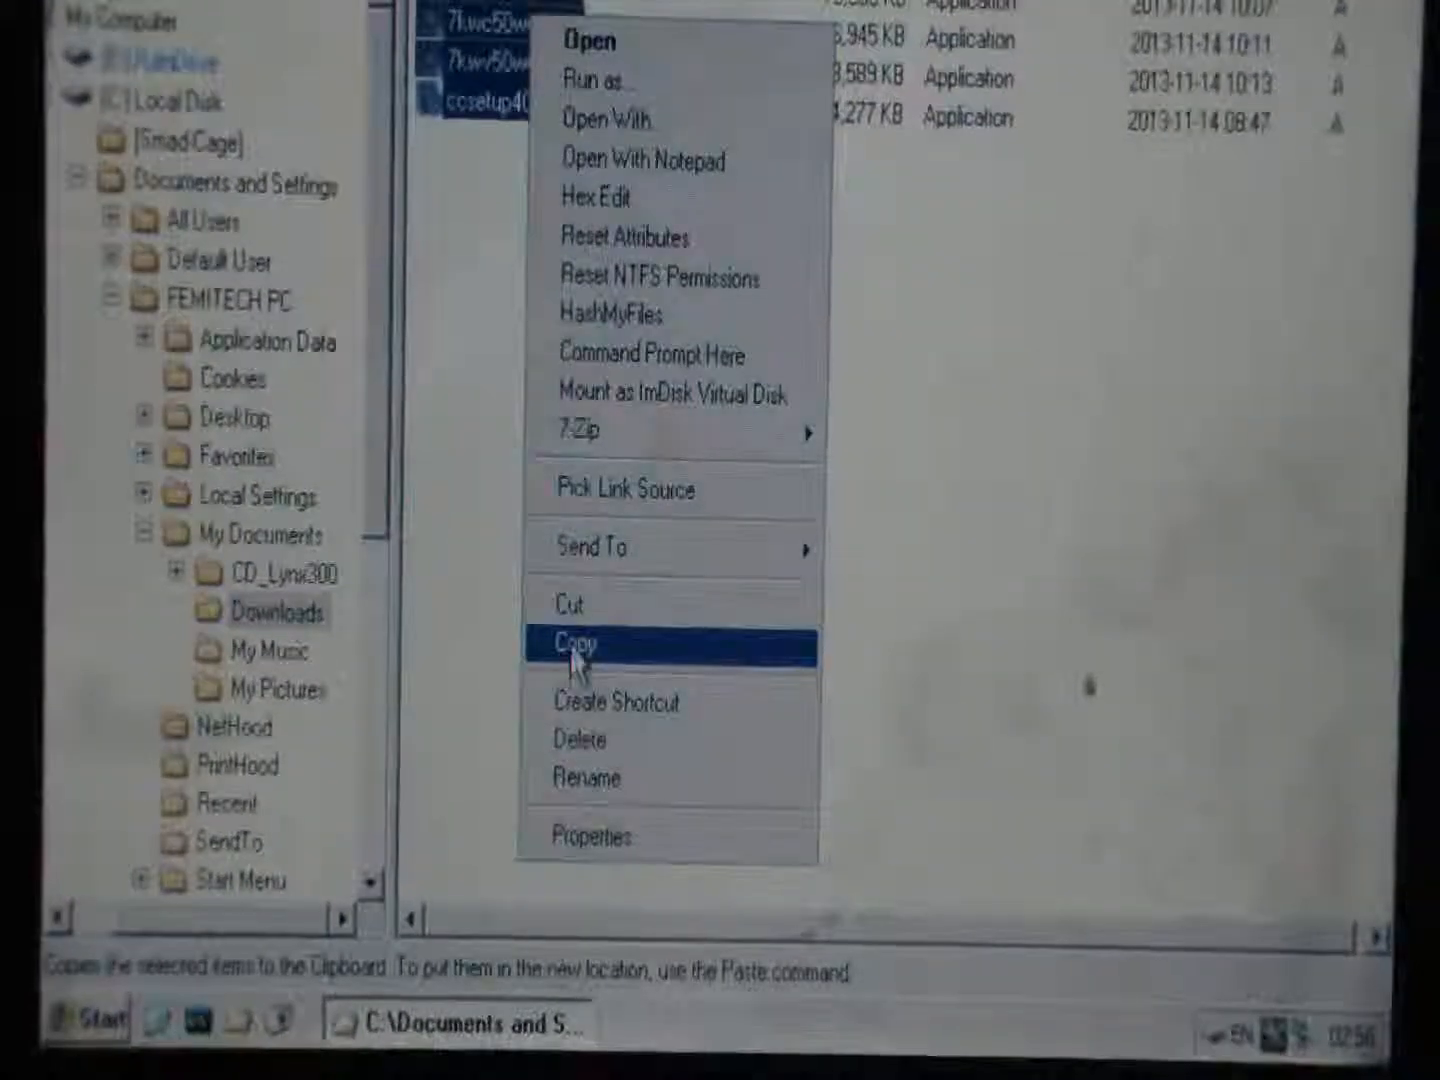
pyautogui.click(572, 644)
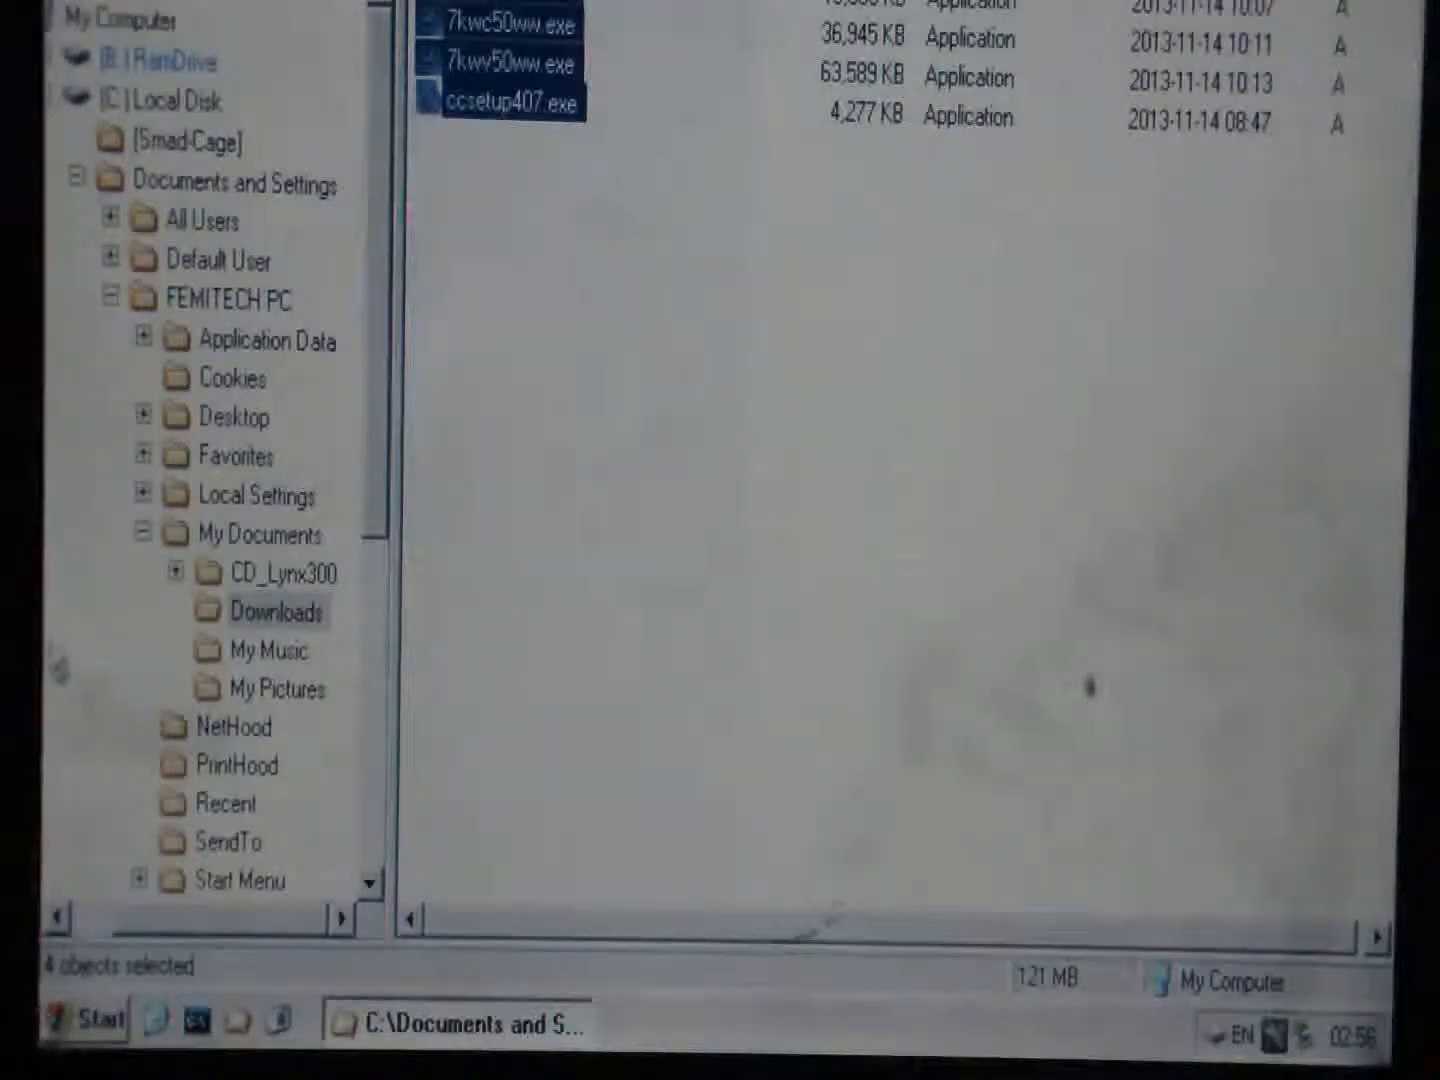
pyautogui.click(114, 18)
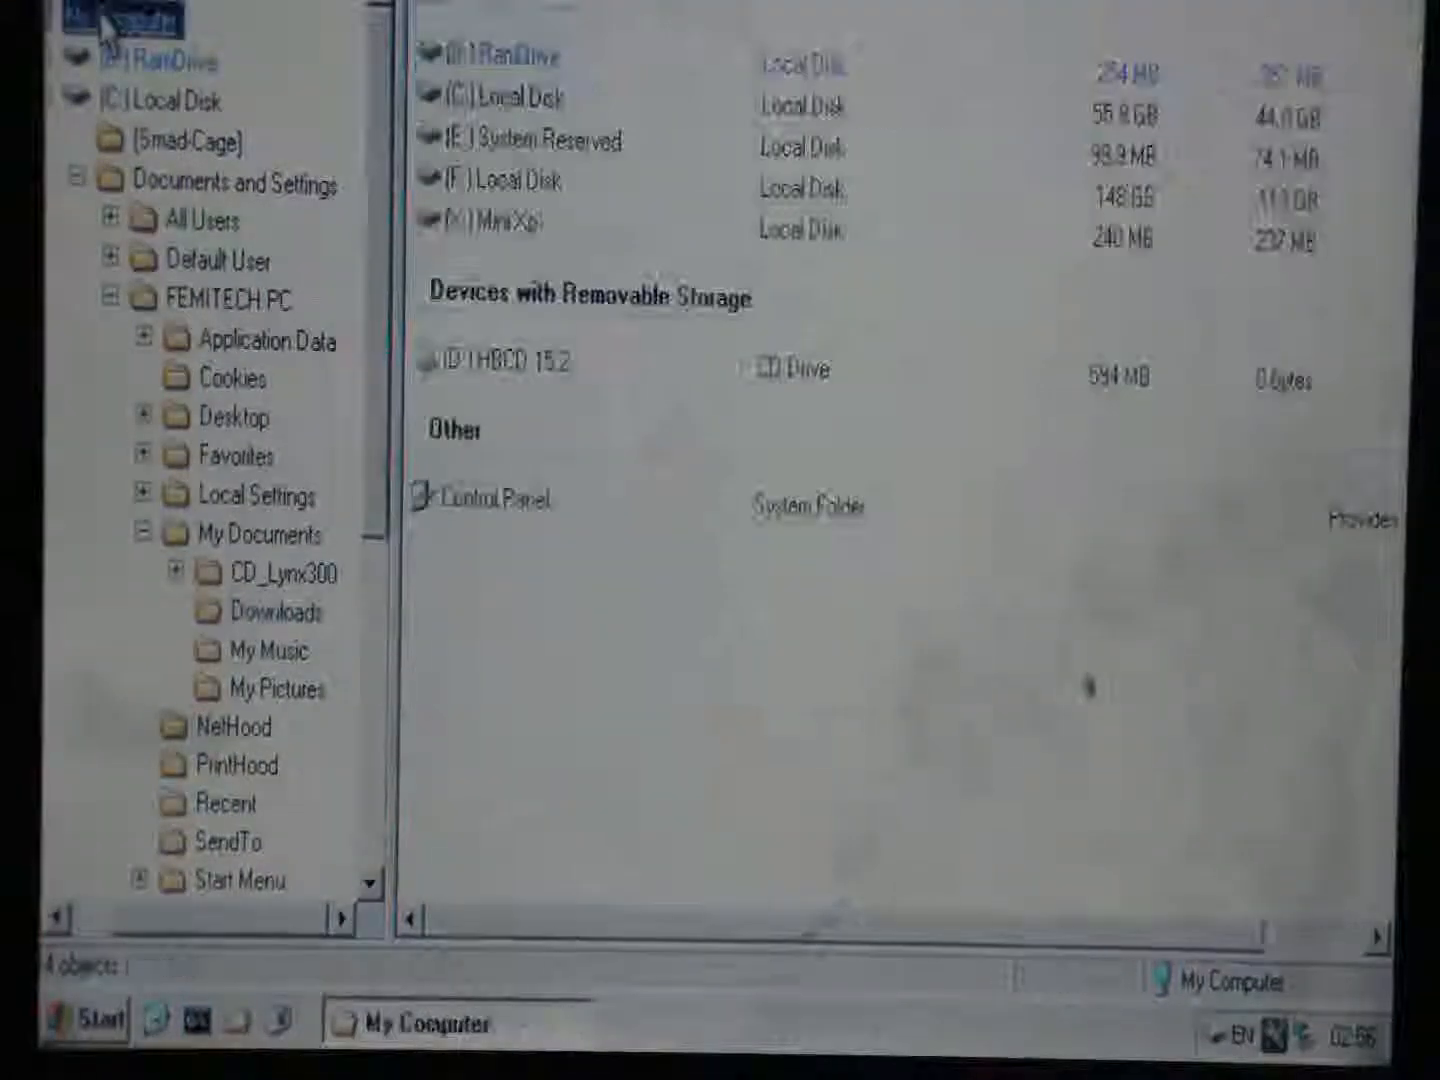